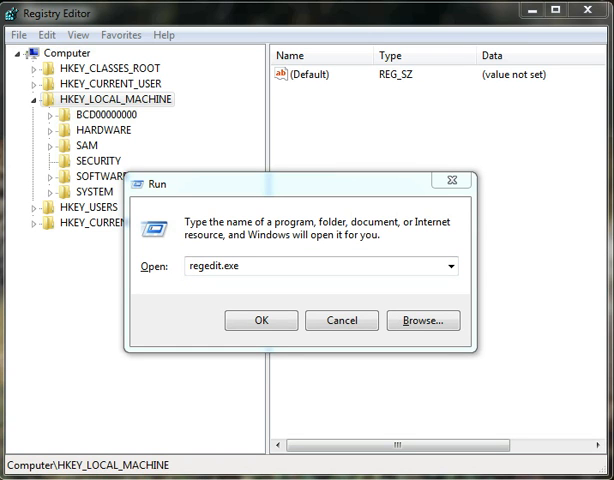
{"action": "mouse_move", "coordinate": [352, 208]}
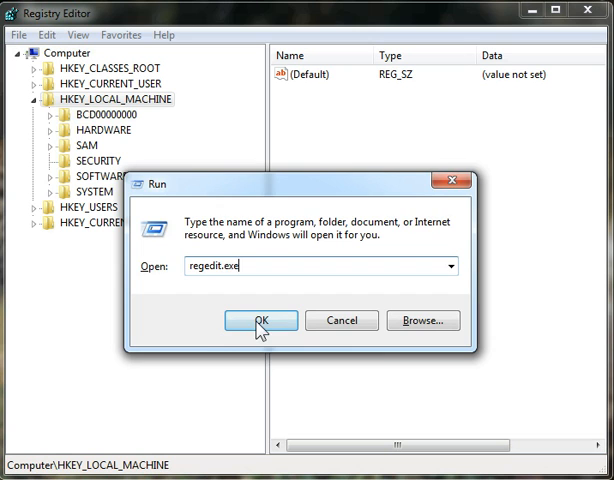
Start Registry Editor by confirming regedit.exe in the Run dialog
{"action": "left_click", "coordinate": [260, 320]}
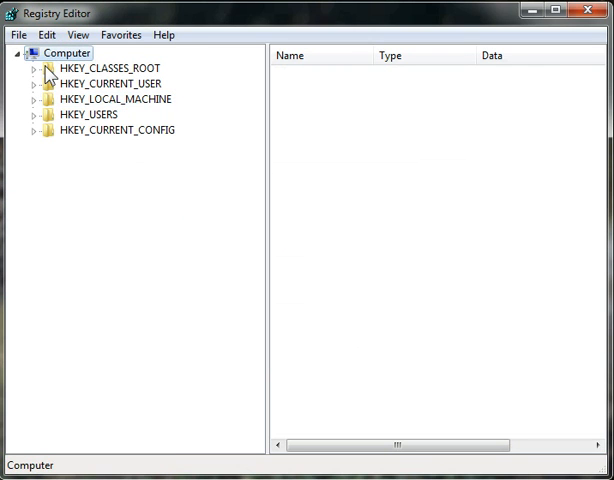
{"action": "mouse_move", "coordinate": [75, 80]}
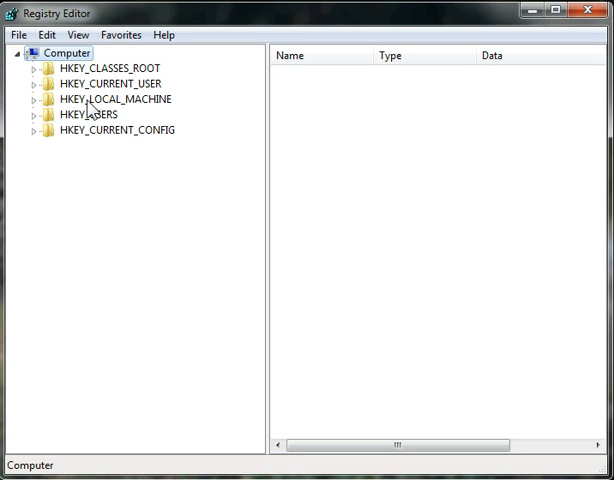
Expand HKEY_LOCAL_MACHINE to list HARDWARE, SAM, SECURITY, SOFTWARE and SYSTEM
{"action": "left_click", "coordinate": [115, 99]}
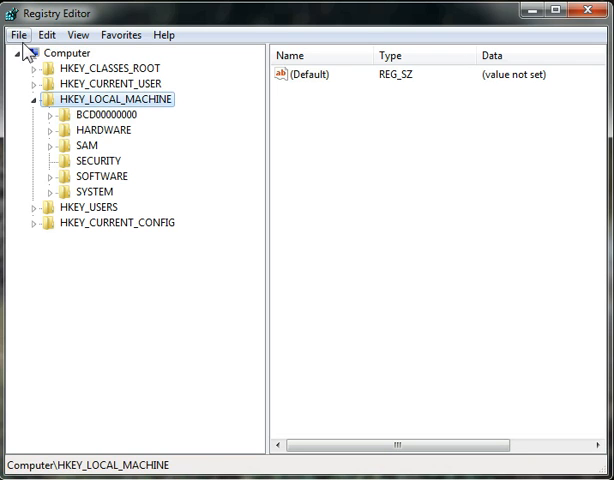
Load Hive, selecting the SYSTEM file from C:\D-Drive\Windows\System32\Config
{"action": "left_click", "coordinate": [17, 35]}
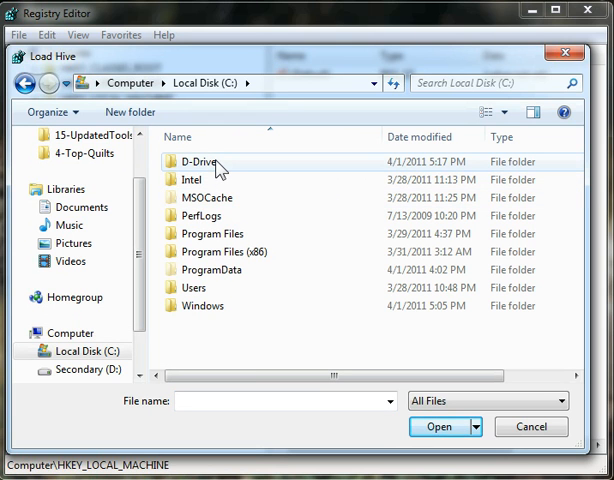
{"action": "double_click", "coordinate": [205, 162]}
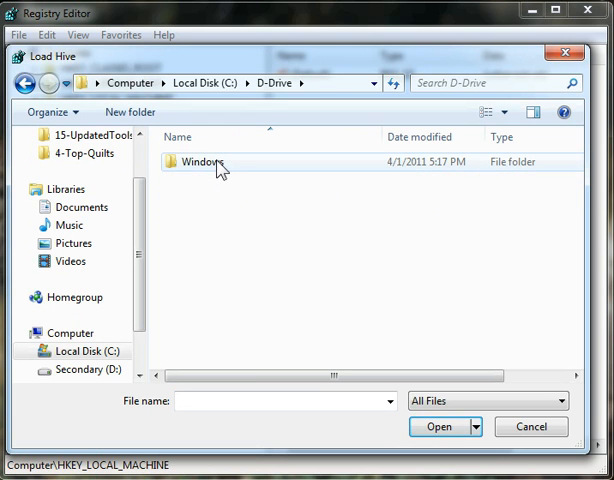
{"action": "double_click", "coordinate": [199, 161]}
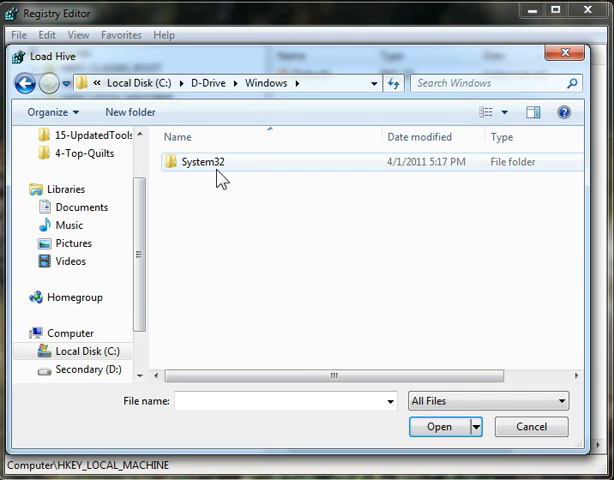
{"action": "double_click", "coordinate": [204, 161]}
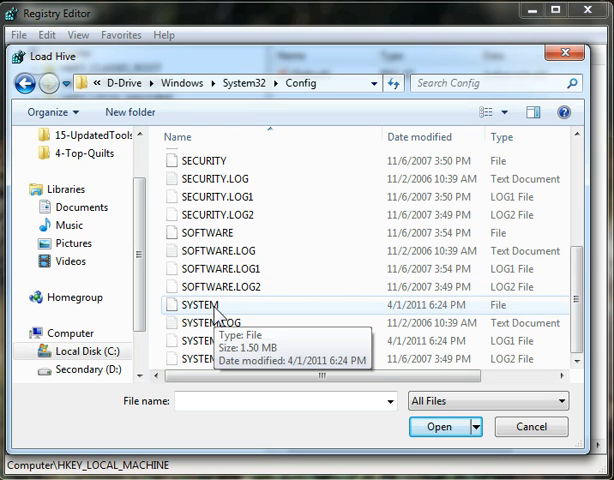
{"action": "left_click", "coordinate": [205, 304]}
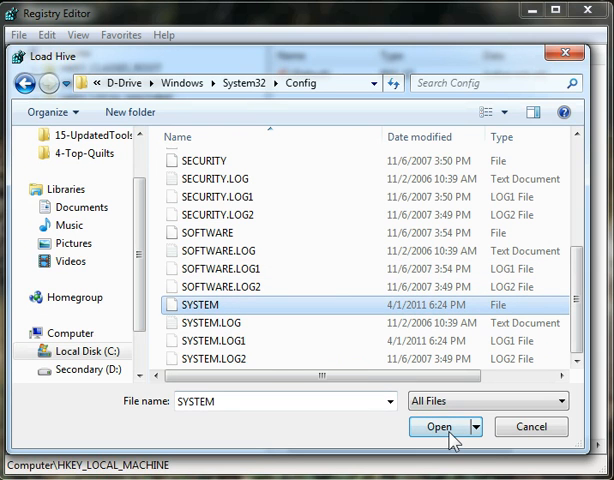
{"action": "left_click", "coordinate": [436, 427]}
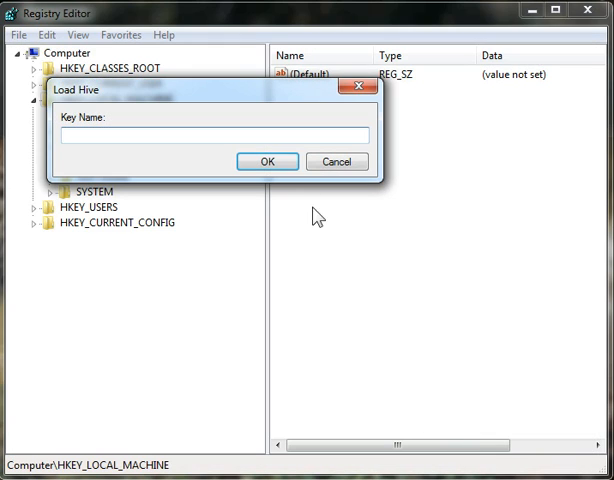
Name the loaded hive key EXTERNAL-SYSTEM and confirm
{"action": "type", "text": "EXTERN"}
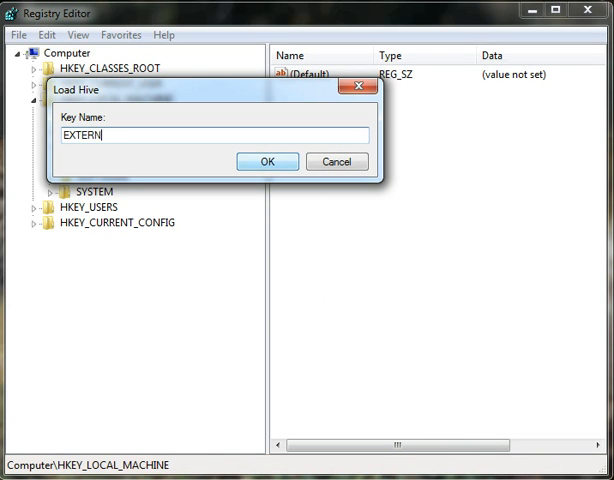
{"action": "type", "text": "AL-"}
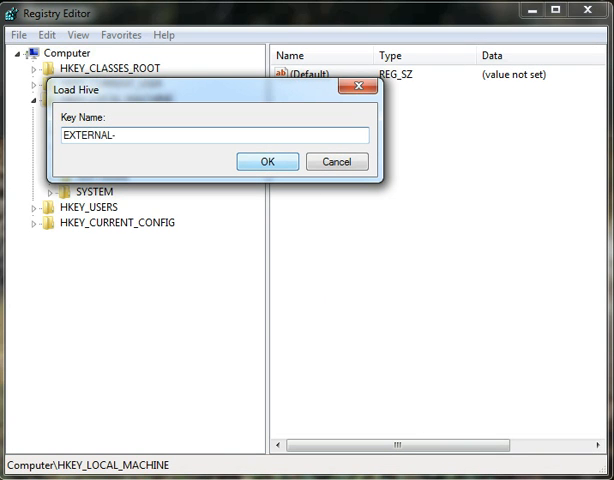
{"action": "type", "text": "SY"}
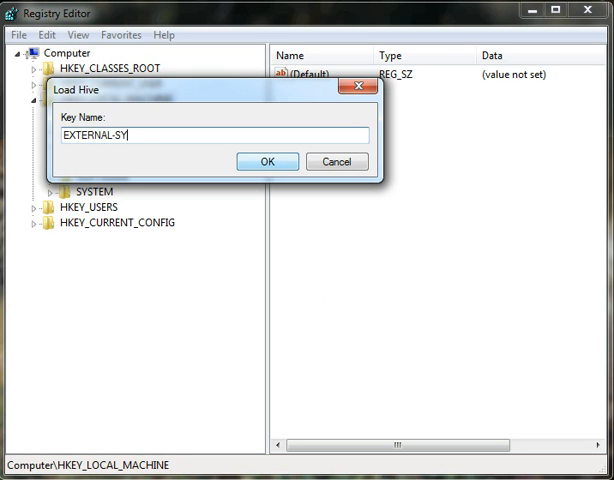
{"action": "type", "text": "STEM"}
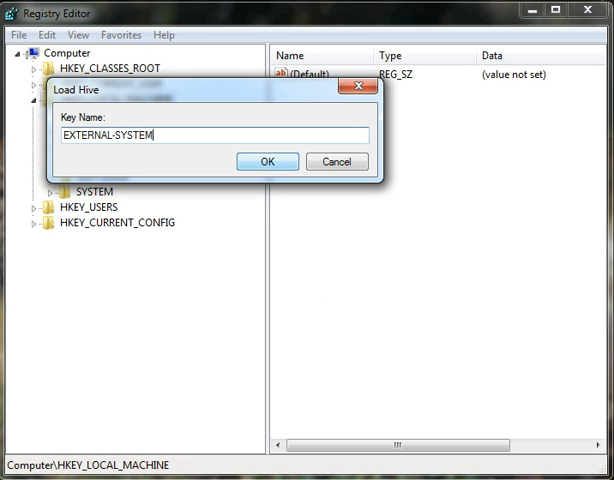
{"action": "left_click", "coordinate": [267, 161]}
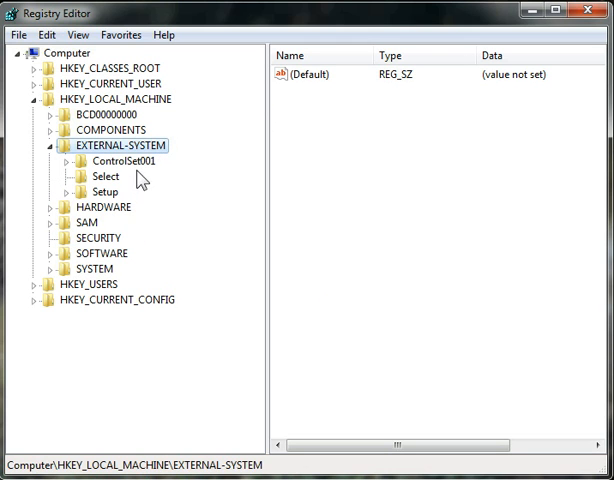
{"action": "mouse_move", "coordinate": [78, 112]}
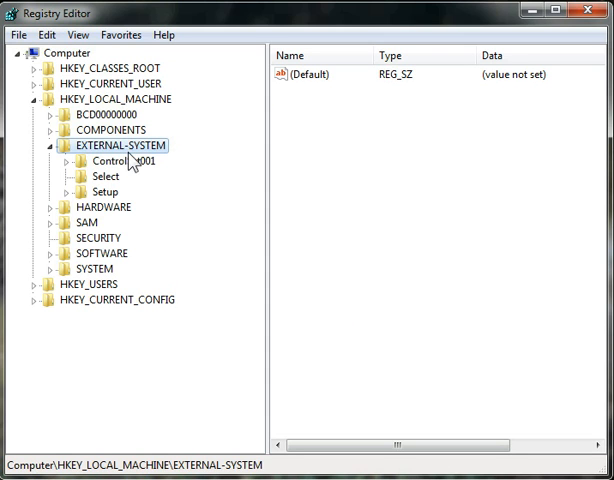
Browse EXTERNAL-SYSTEM's ControlSet001\Services keys, then collapse back to HKEY_LOCAL_MACHINE
{"action": "left_click", "coordinate": [117, 161]}
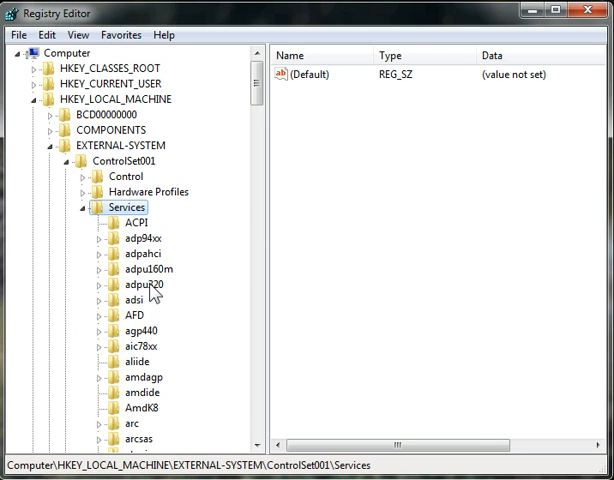
{"action": "left_click", "coordinate": [104, 207]}
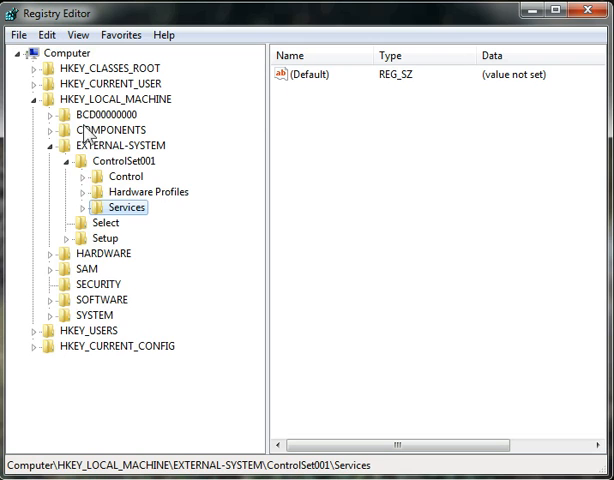
{"action": "left_click", "coordinate": [58, 161]}
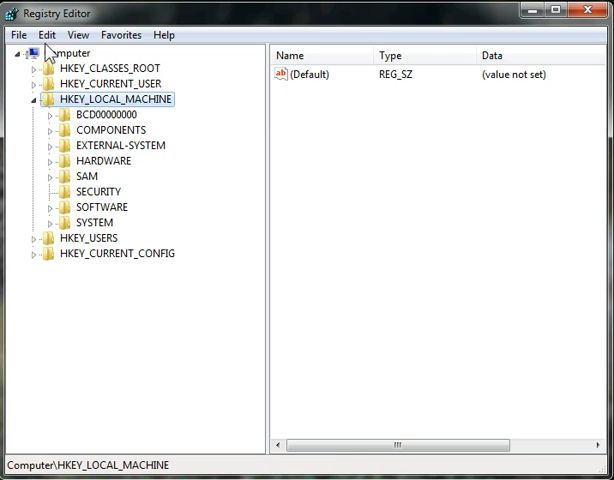
Load Hive again, selecting the SOFTWARE file from the Config folder
{"action": "left_click", "coordinate": [16, 34]}
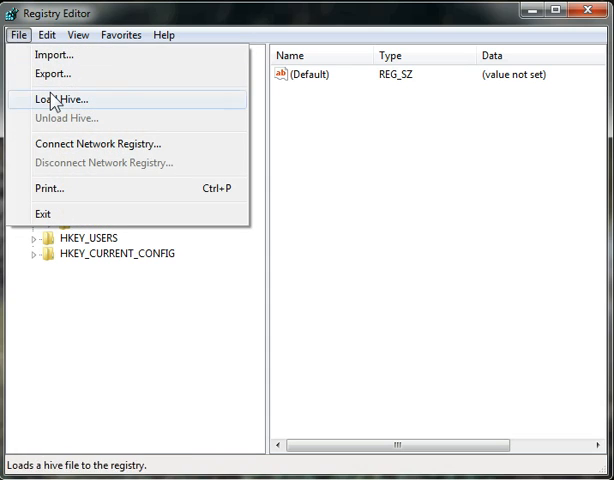
{"action": "left_click", "coordinate": [63, 98]}
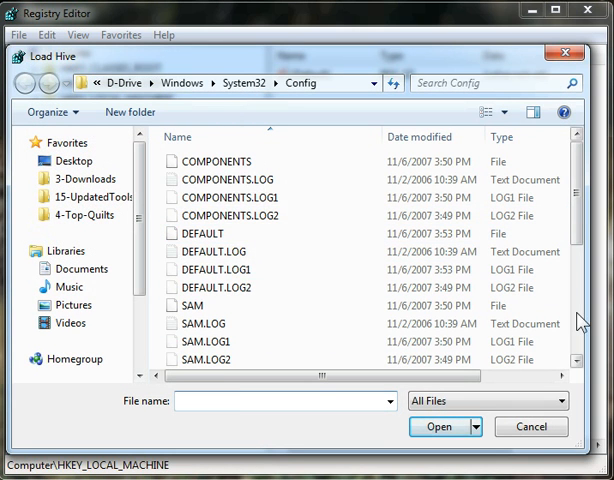
{"action": "left_click", "coordinate": [207, 246]}
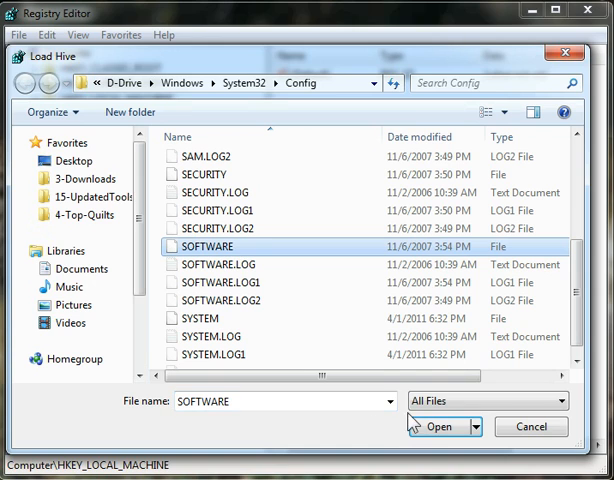
{"action": "left_click", "coordinate": [436, 427]}
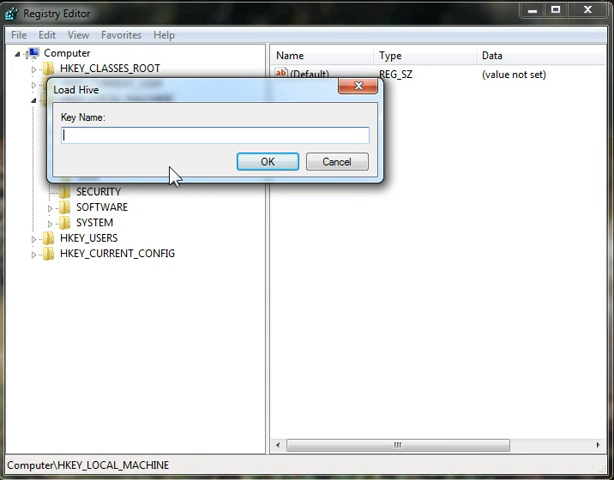
Name the loaded hive key EXTERNAL-SOFTWARE and confirm
{"action": "type", "text": "EXTERNAL"}
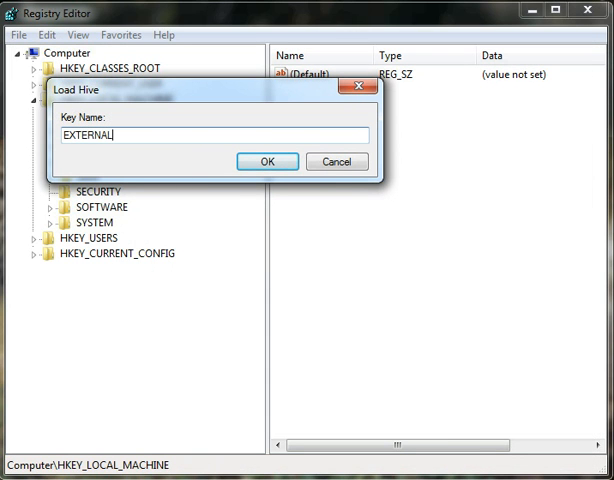
{"action": "type", "text": "-SOFTWARE"}
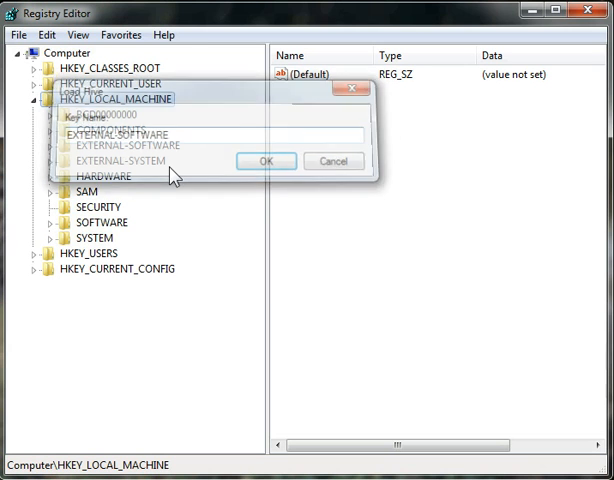
{"action": "left_click", "coordinate": [265, 160]}
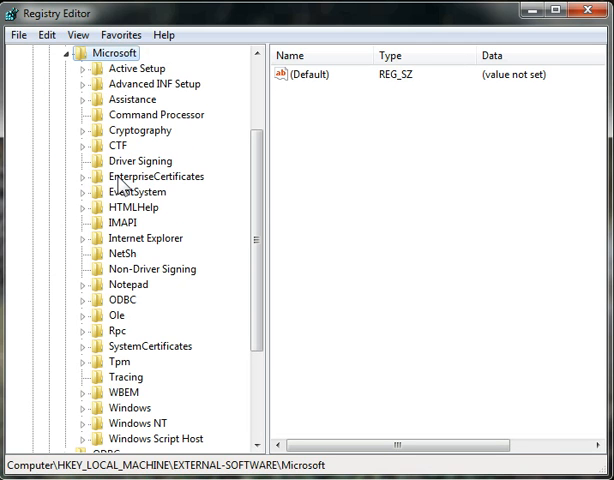
{"action": "left_click", "coordinate": [134, 423]}
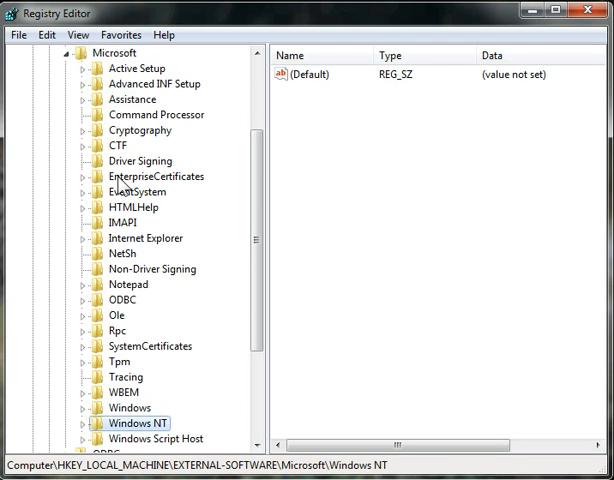
{"action": "left_click", "coordinate": [84, 423]}
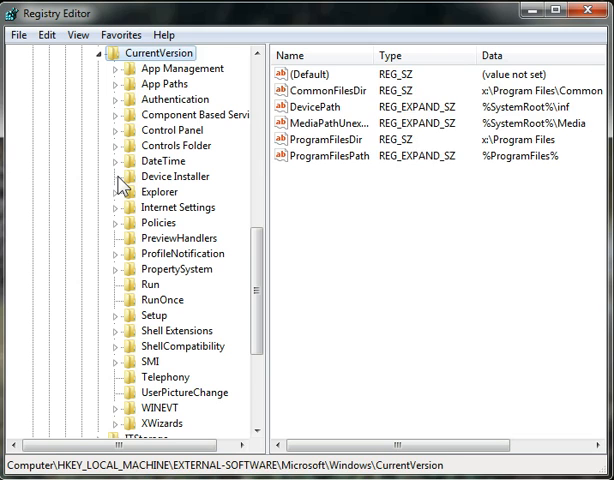
{"action": "left_click", "coordinate": [161, 299]}
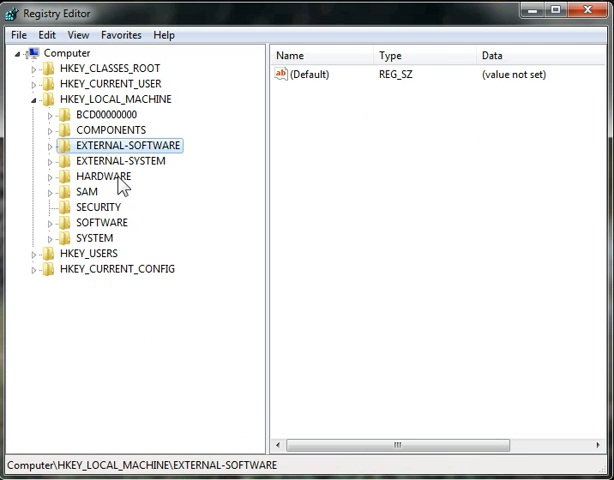
{"action": "left_click", "coordinate": [39, 145]}
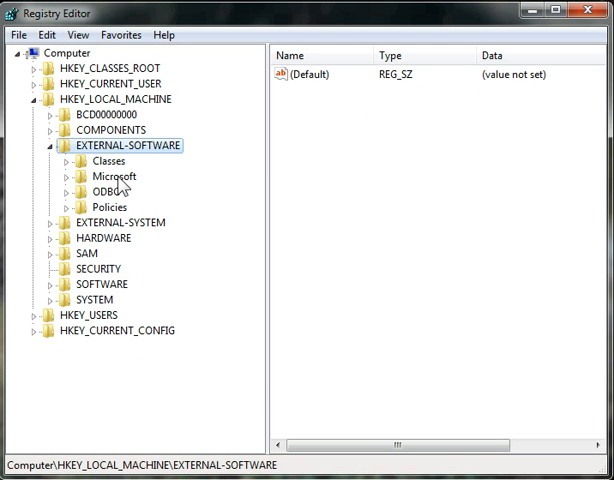
{"action": "mouse_move", "coordinate": [168, 204]}
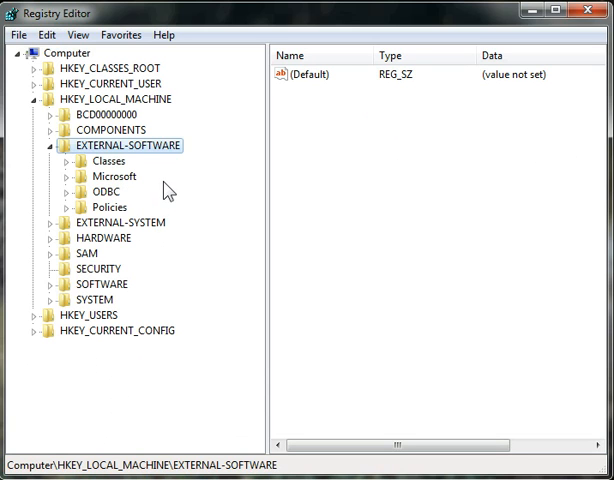
{"action": "mouse_move", "coordinate": [172, 232]}
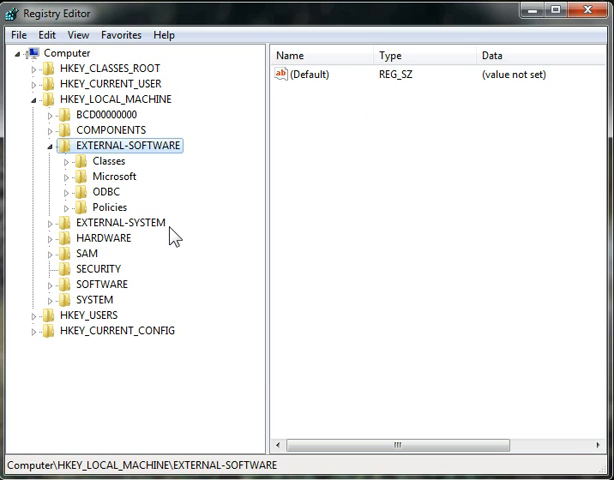
{"action": "left_click", "coordinate": [43, 145]}
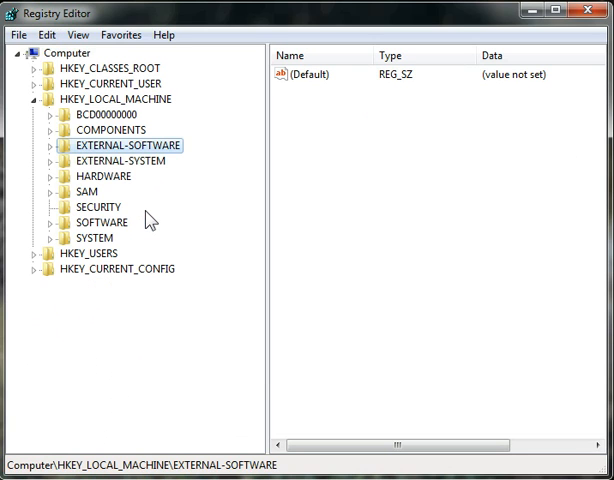
{"action": "mouse_move", "coordinate": [177, 224]}
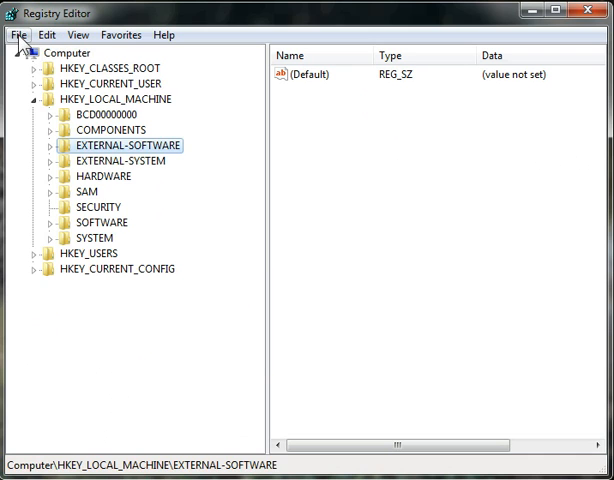
Unload the EXTERNAL-SOFTWARE hive via File > Unload Hive and confirm removal
{"action": "left_click", "coordinate": [17, 35]}
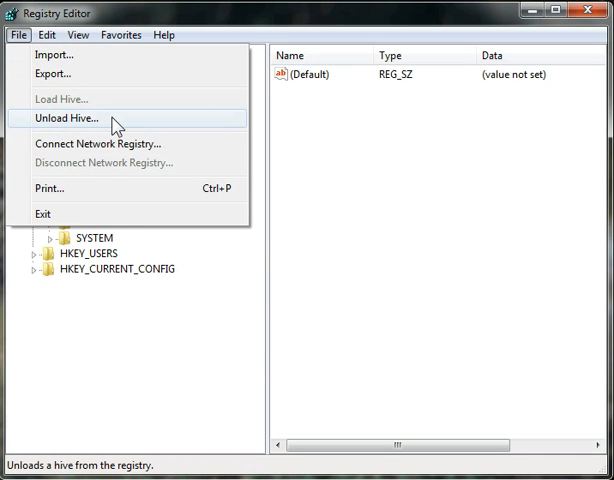
{"action": "left_click", "coordinate": [72, 117]}
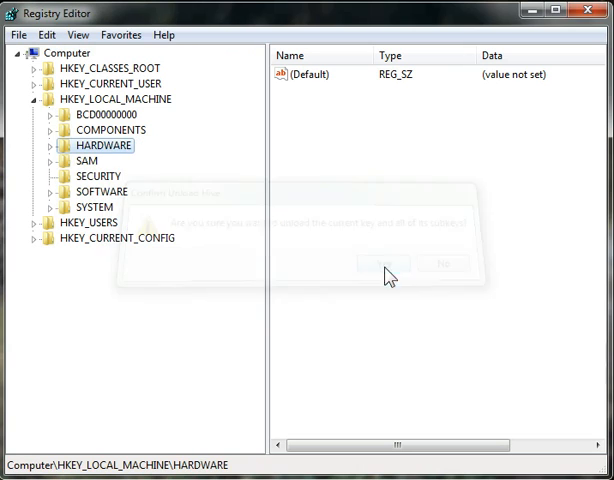
{"action": "left_click", "coordinate": [383, 262]}
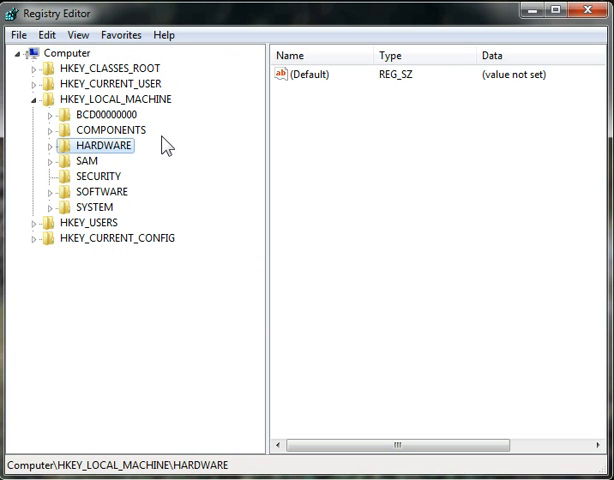
{"action": "mouse_move", "coordinate": [123, 167]}
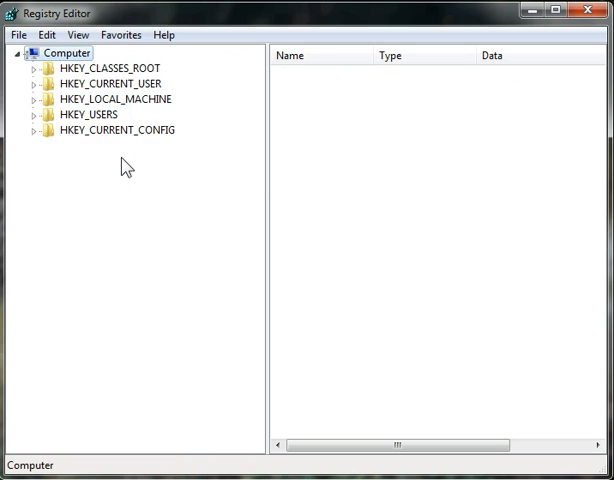
{"action": "mouse_move", "coordinate": [357, 188]}
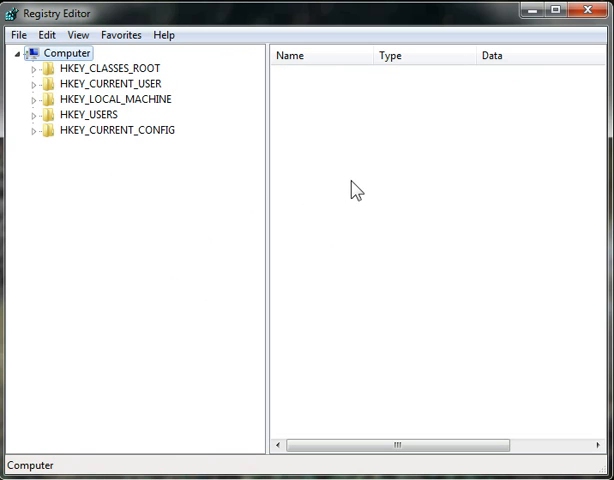